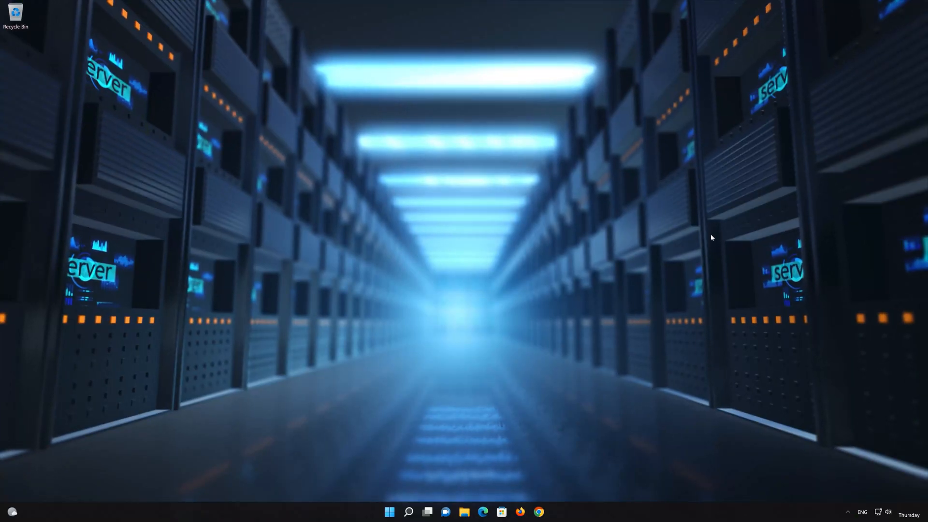
Bring up the Start menu with its pinned apps from the taskbar.
left_click(388, 512)
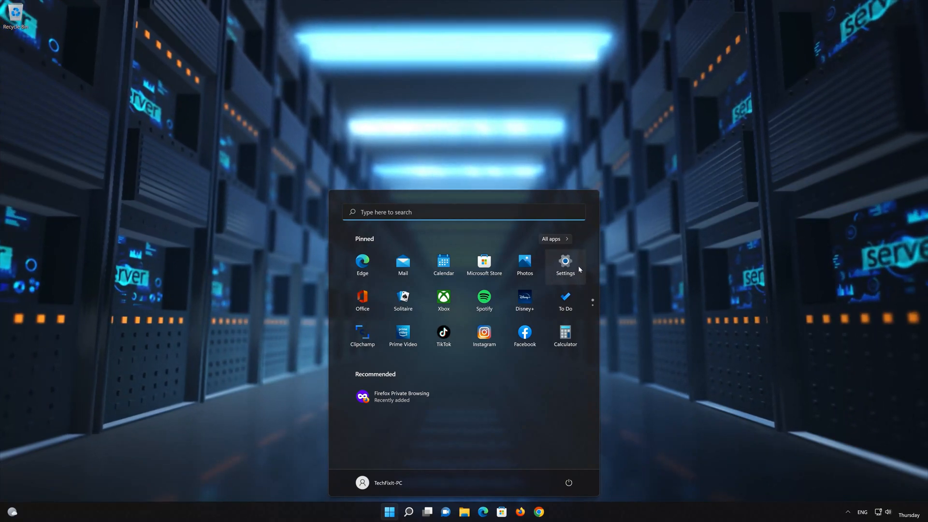
Launch Settings and reach the Ethernet page's DNS server assignment under Network & internet.
left_click(563, 262)
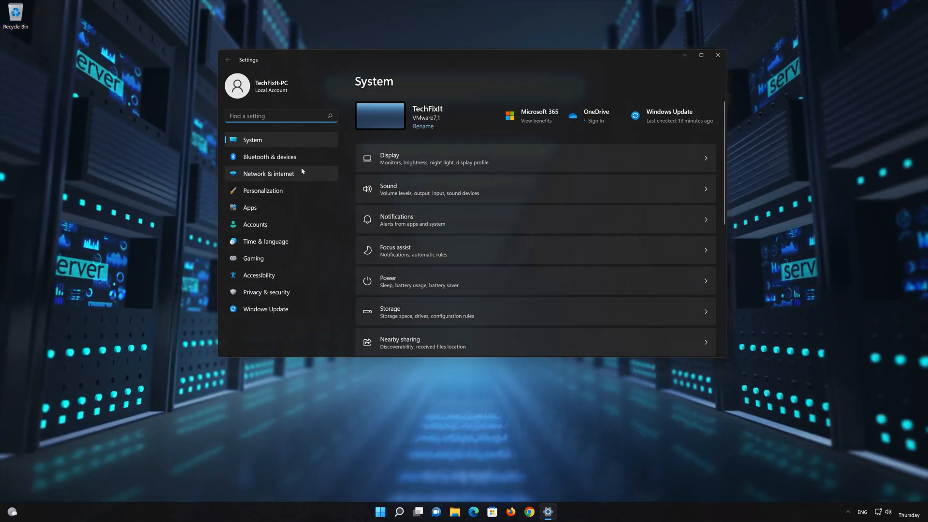
left_click(268, 173)
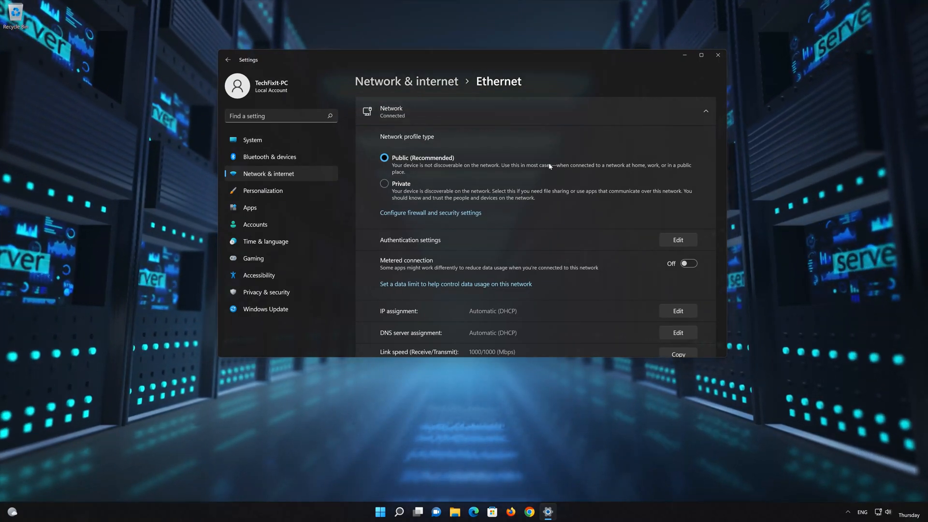
scroll("down", 3)
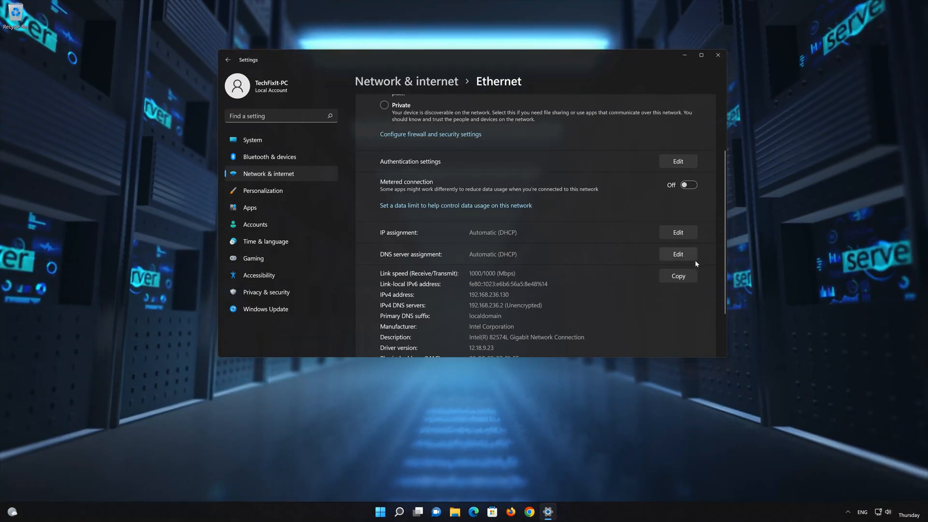
Edit the Ethernet DNS server assignment and change it from Automatic (DHCP) to Manual.
left_click(677, 254)
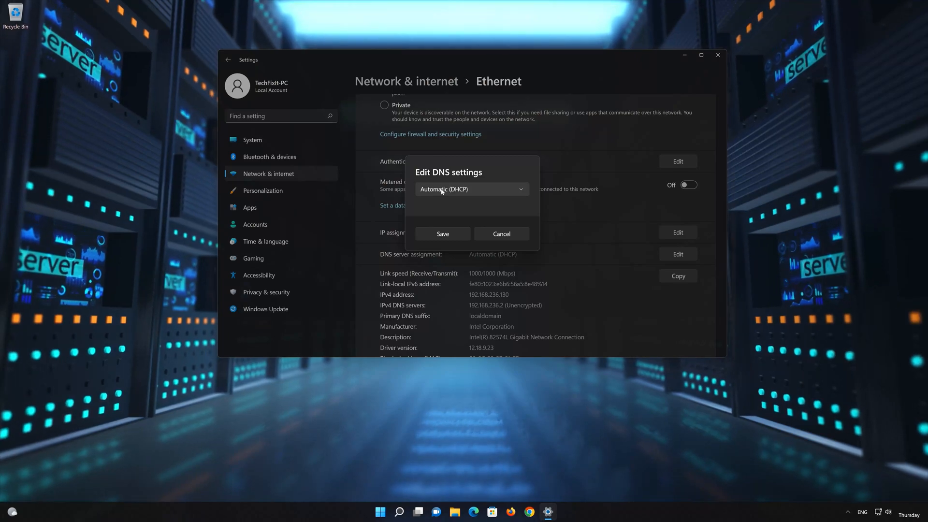
left_click(470, 188)
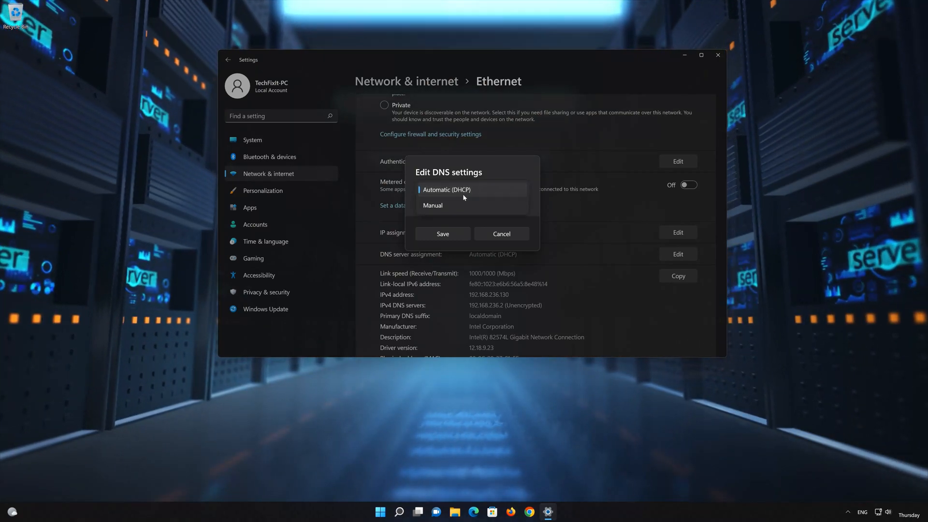
left_click(432, 205)
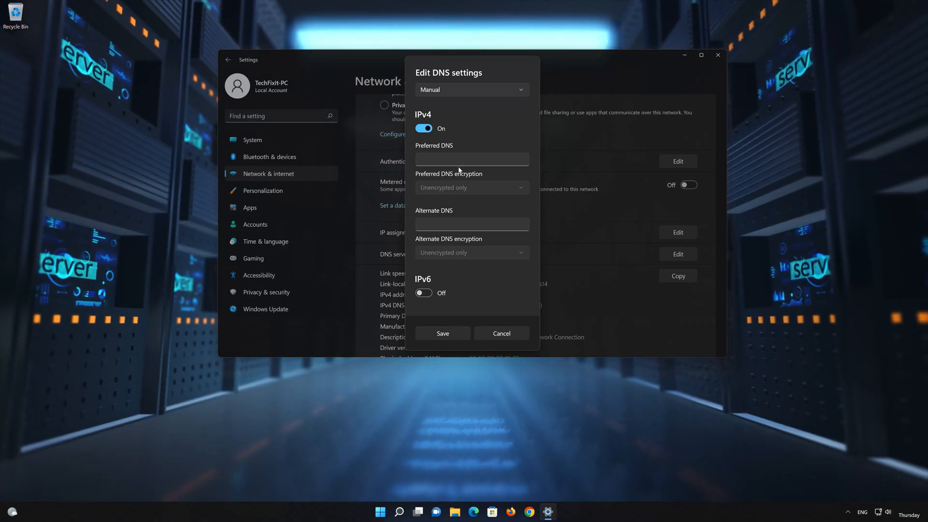
Enter 8.8.8.8 as preferred DNS with Encrypted only (DNS over HTTPS) encryption.
left_click(470, 158)
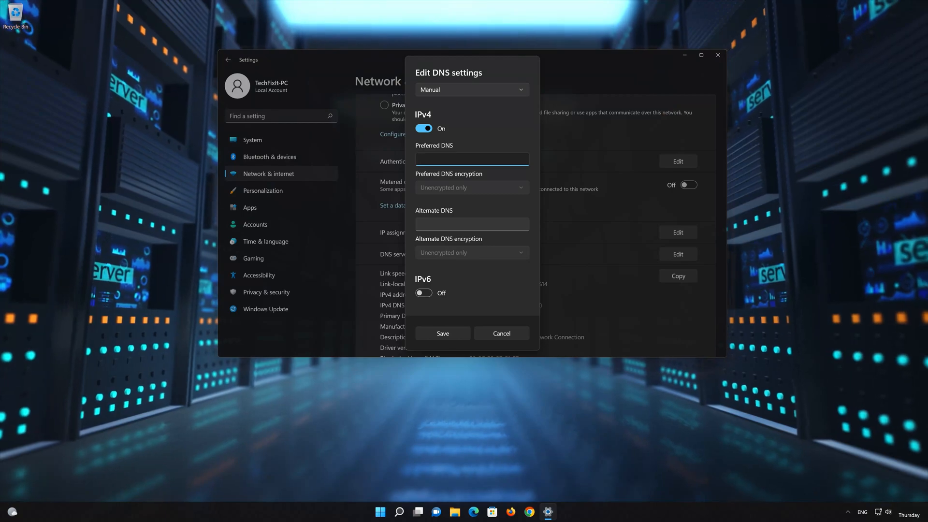
type("8.8.8.8")
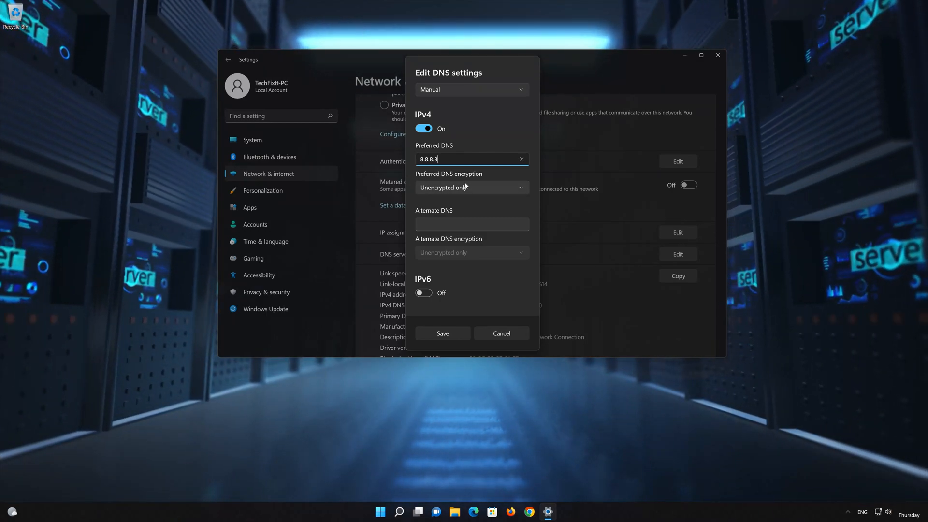
left_click(471, 187)
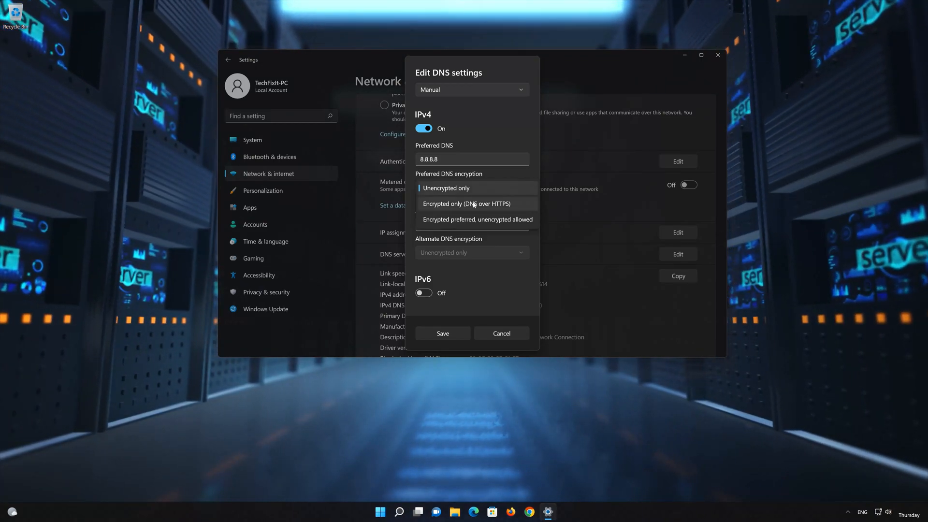
left_click(466, 203)
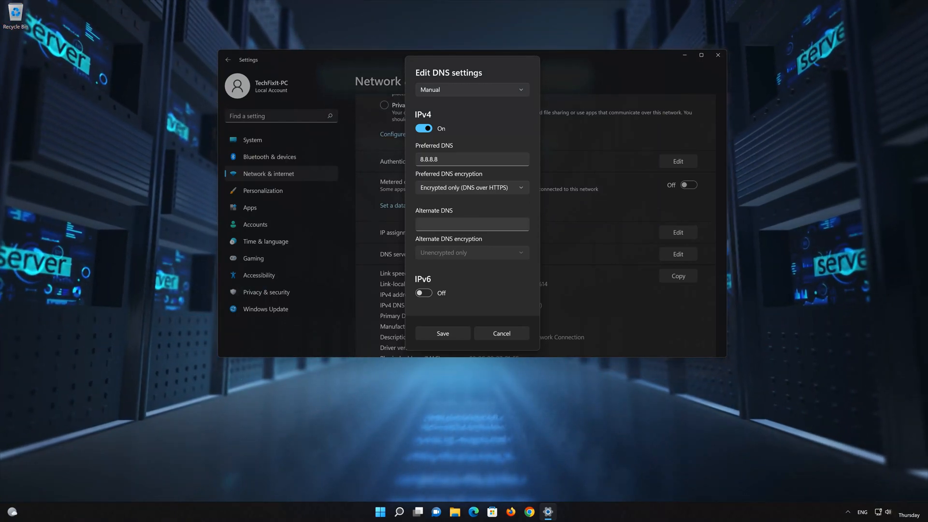
left_click(471, 223)
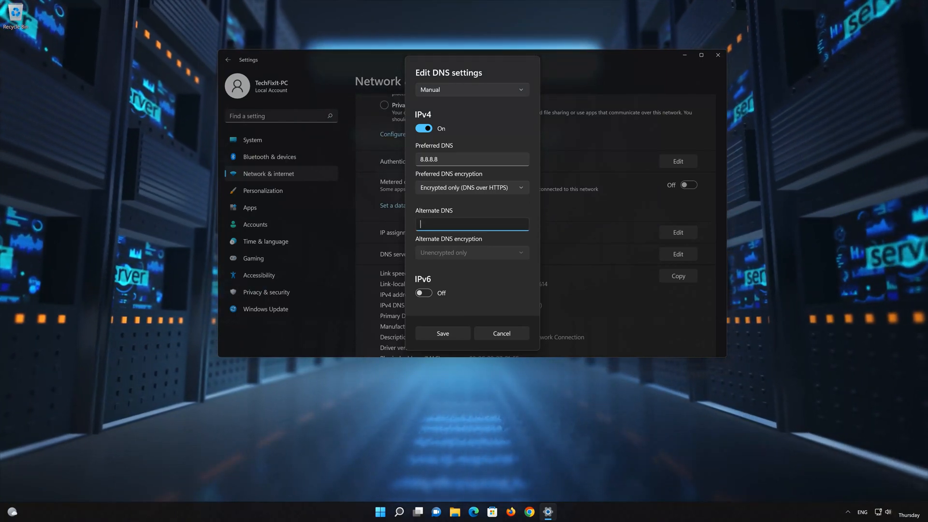
Enter 8.8.4.4 as alternate DNS with Encrypted only (DNS over HTTPS) and save.
type("8.8.4.4")
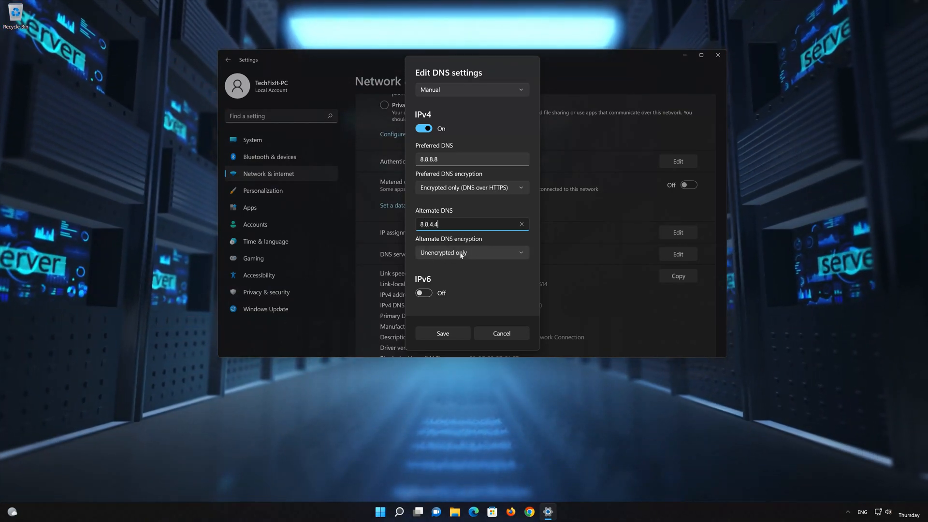
left_click(471, 252)
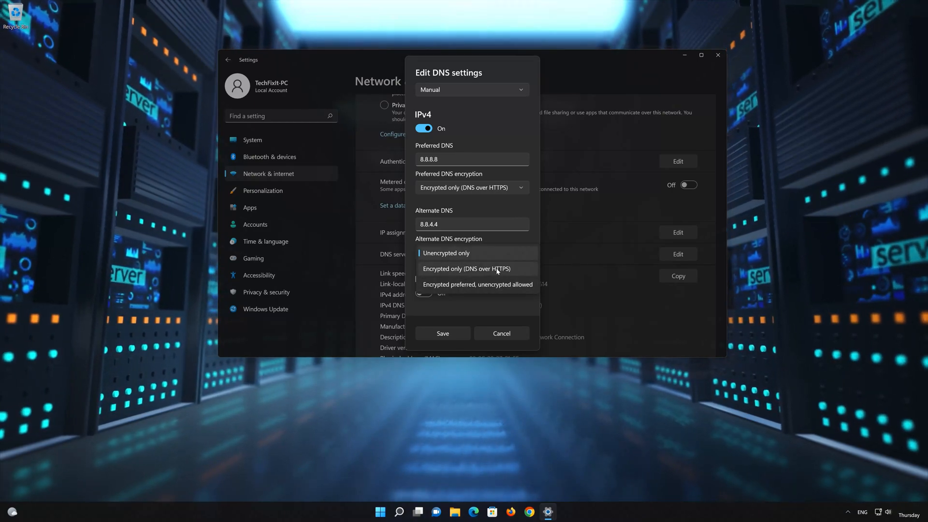
left_click(476, 268)
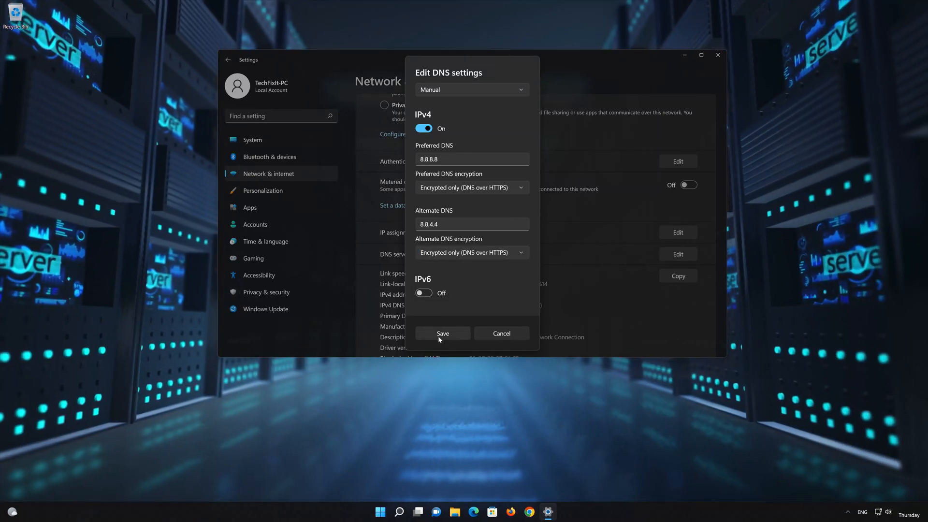
left_click(442, 333)
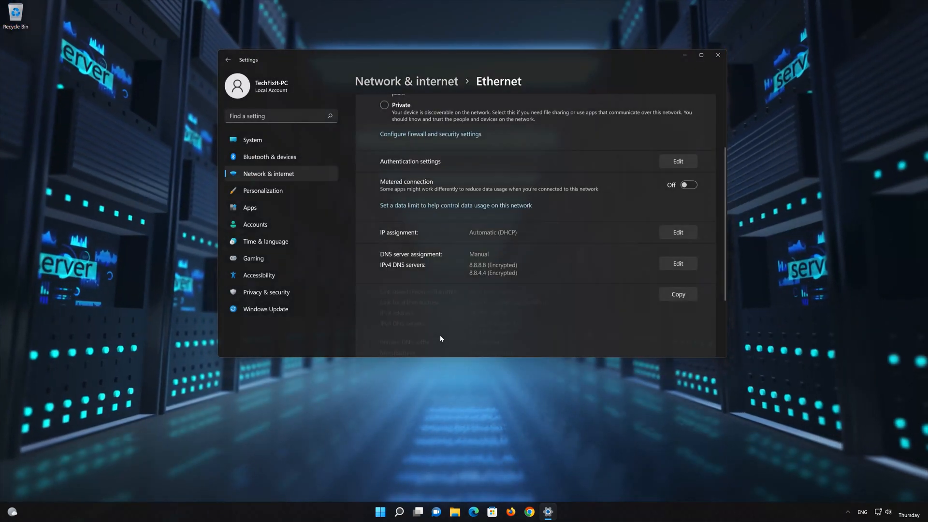